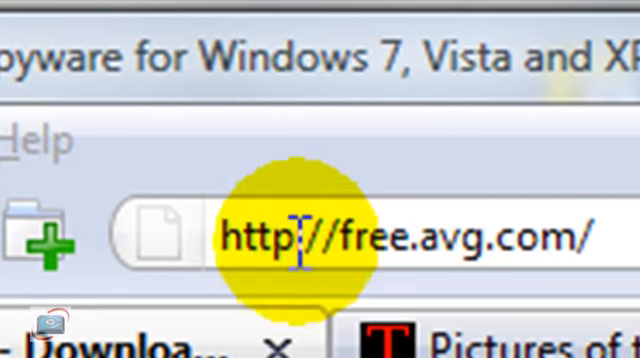
{"action": "mouse_move", "coordinate": [258, 200]}
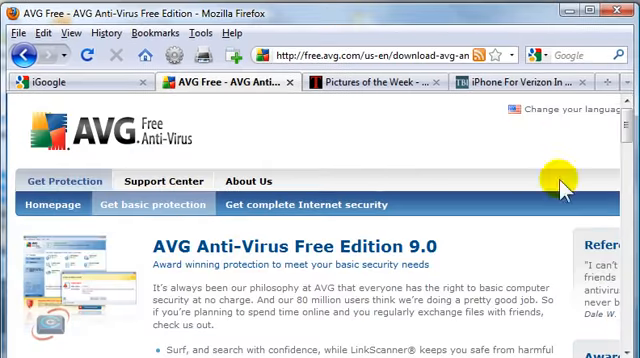
- Scroll through the AVG Free 9.0 feature comparison table down to the Free Download link
{"action": "scroll", "scroll_direction": "down", "scroll_amount": 3}
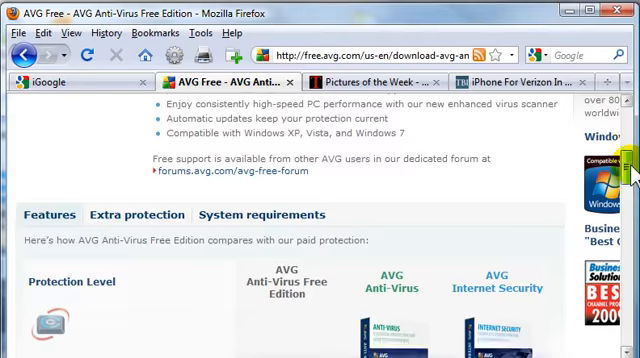
{"action": "scroll", "scroll_direction": "down", "scroll_amount": 3}
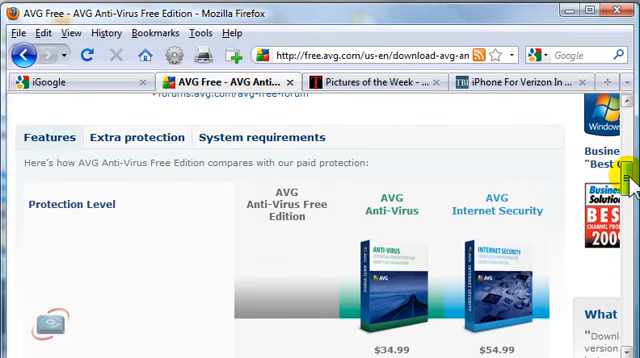
{"action": "scroll", "scroll_direction": "down", "scroll_amount": 3}
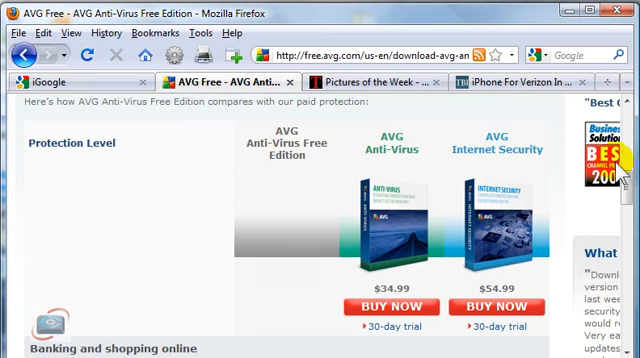
{"action": "scroll", "scroll_direction": "down", "scroll_amount": 3}
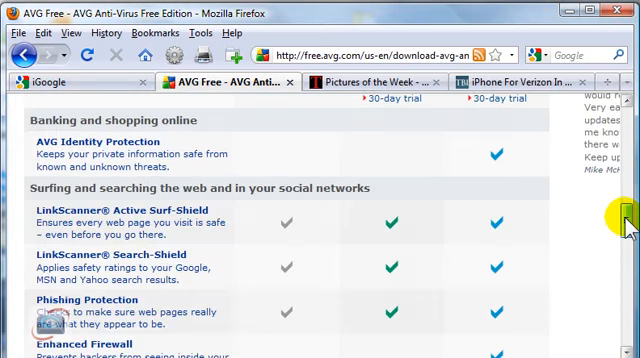
{"action": "scroll", "scroll_direction": "down", "scroll_amount": 3}
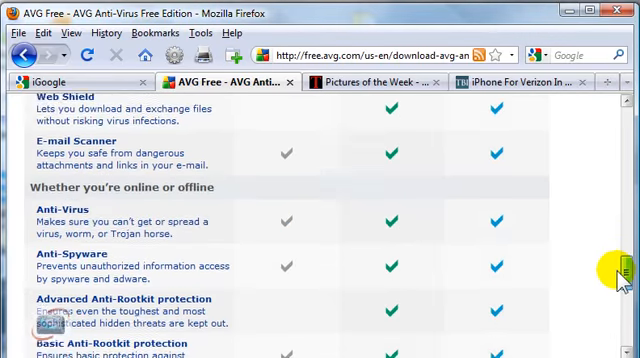
{"action": "scroll", "scroll_direction": "down", "scroll_amount": 3}
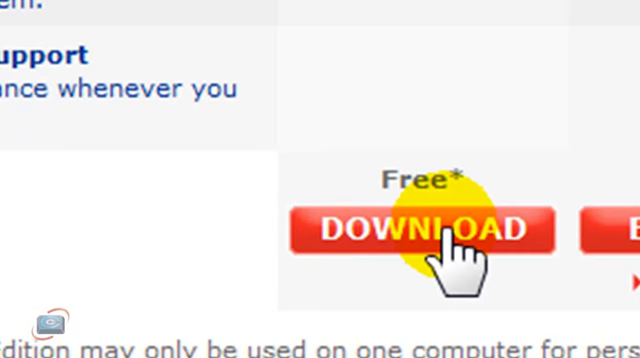
- Go to the AVG Free download page and show the Installation files list of 9.0 packages
{"action": "left_click", "coordinate": [428, 228]}
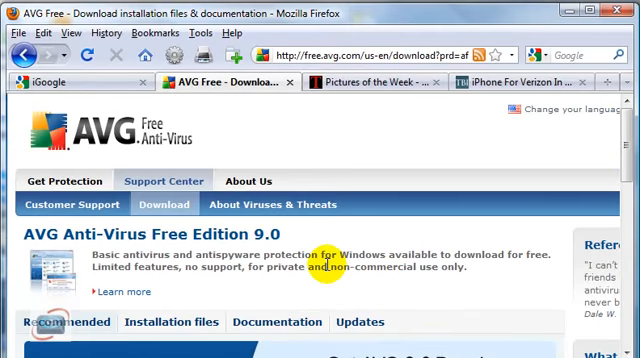
{"action": "scroll", "scroll_direction": "down", "scroll_amount": 3}
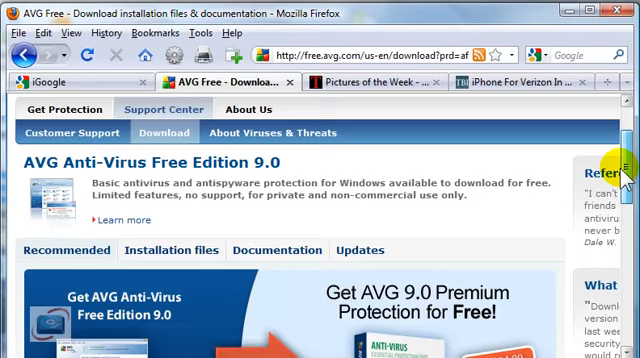
{"action": "scroll", "scroll_direction": "down", "scroll_amount": 3}
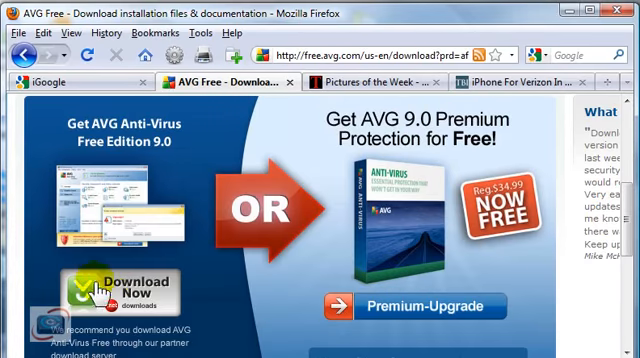
{"action": "mouse_move", "coordinate": [600, 222]}
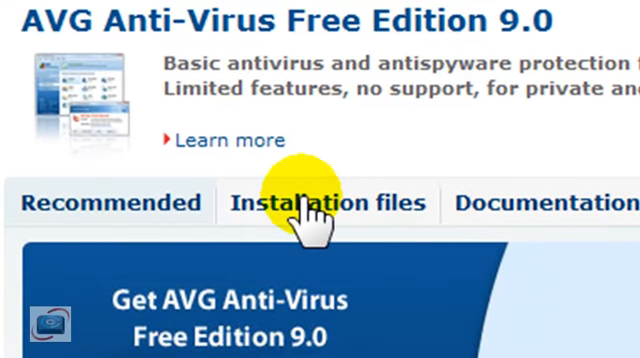
{"action": "mouse_move", "coordinate": [350, 210]}
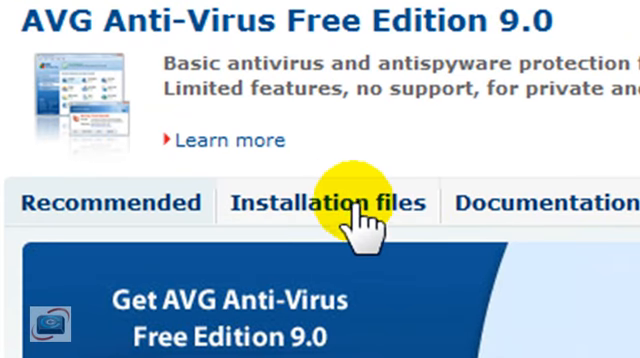
{"action": "left_click", "coordinate": [324, 200]}
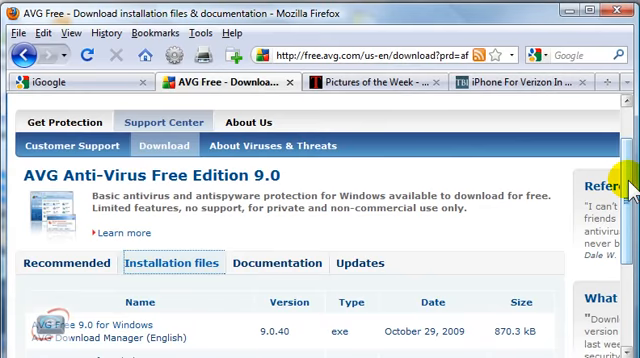
{"action": "scroll", "scroll_direction": "down", "scroll_amount": 3}
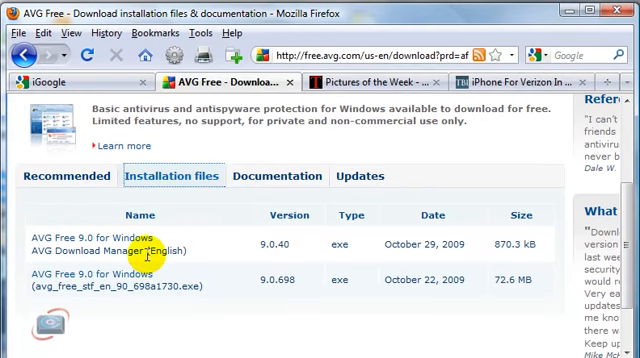
{"action": "mouse_move", "coordinate": [128, 284]}
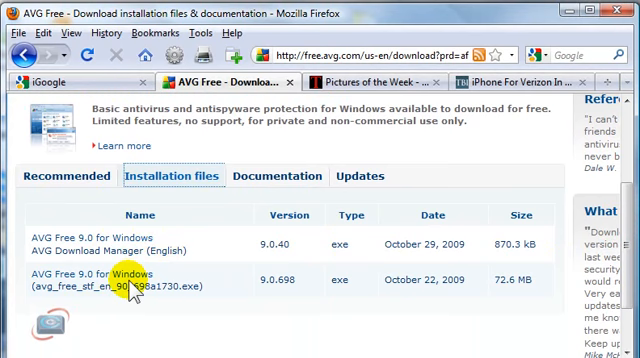
{"action": "mouse_move", "coordinate": [480, 316]}
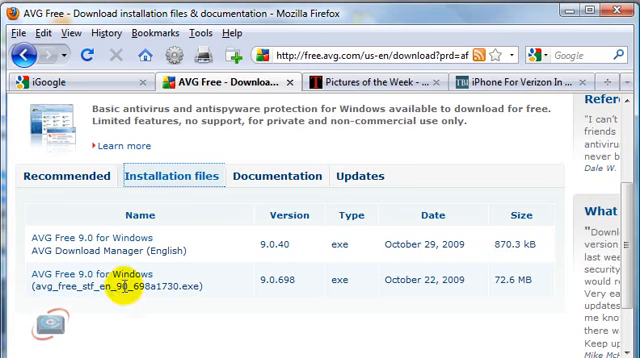
{"action": "mouse_move", "coordinate": [120, 288]}
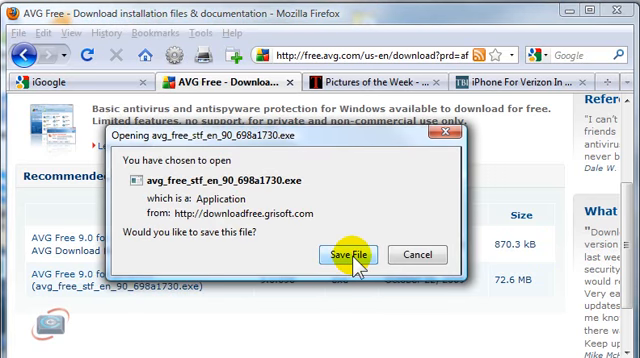
- Save the full 72.6 MB avg_free_stf_en_90_698a1730.exe installer to the computer
{"action": "left_click", "coordinate": [364, 254]}
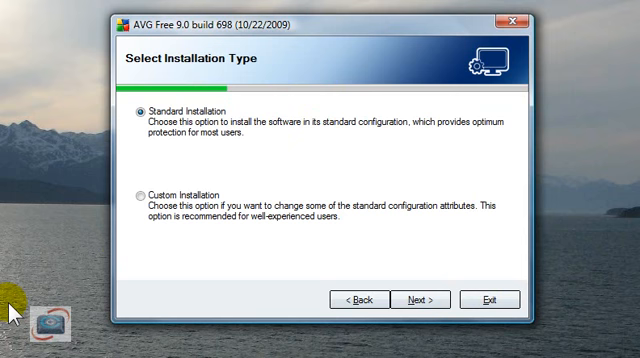
{"action": "mouse_move", "coordinate": [272, 218]}
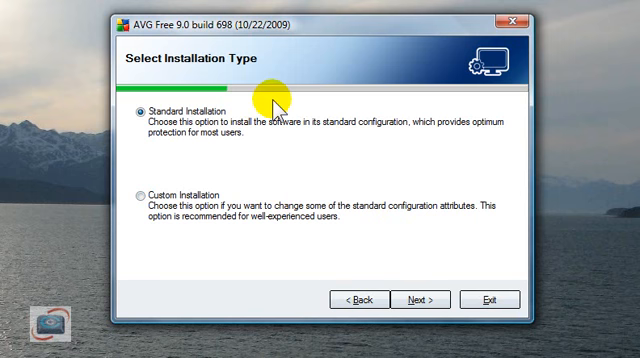
{"action": "mouse_move", "coordinate": [378, 160]}
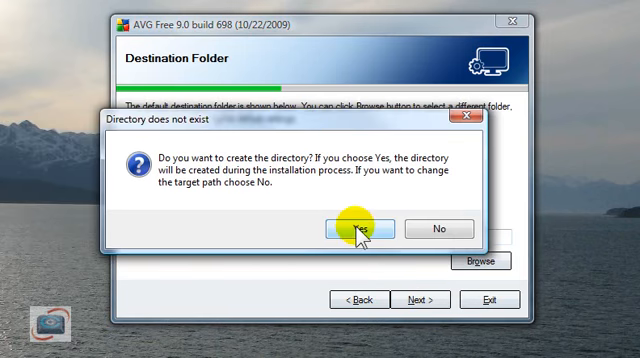
- Create the missing destination directory and install with Email Scanner components unchecked
{"action": "left_click", "coordinate": [364, 228]}
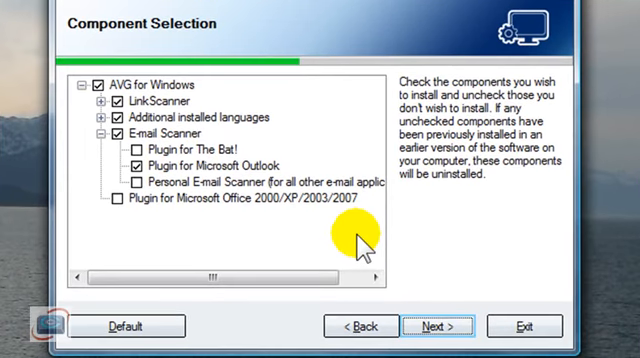
{"action": "mouse_move", "coordinate": [110, 136]}
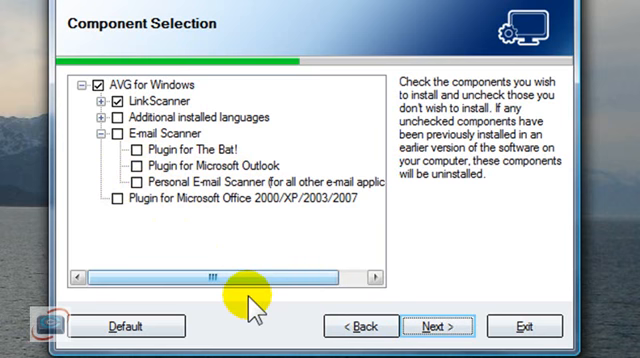
{"action": "left_click", "coordinate": [444, 326]}
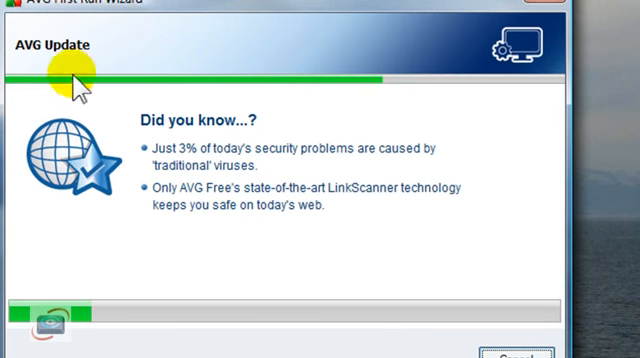
{"action": "mouse_move", "coordinate": [84, 68]}
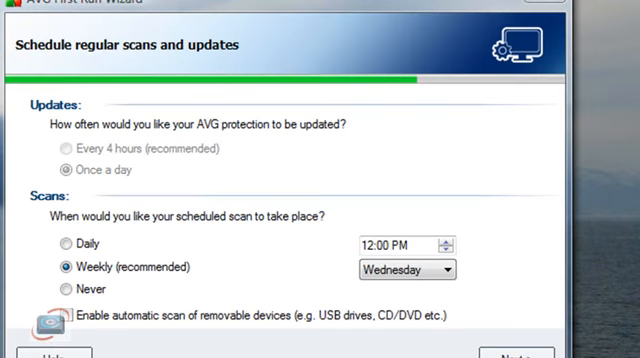
{"action": "mouse_move", "coordinate": [190, 96]}
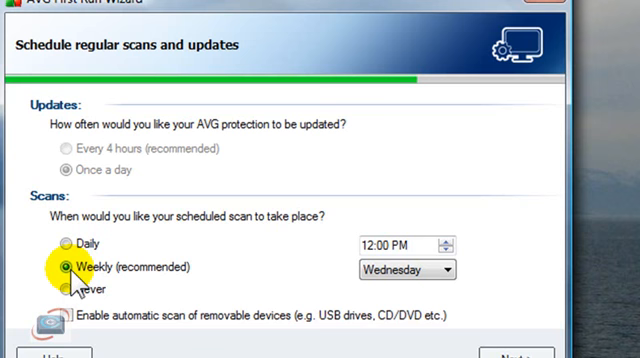
- Set the scheduled scan to Daily, keep once-a-day updates, and continue
{"action": "left_click", "coordinate": [66, 288]}
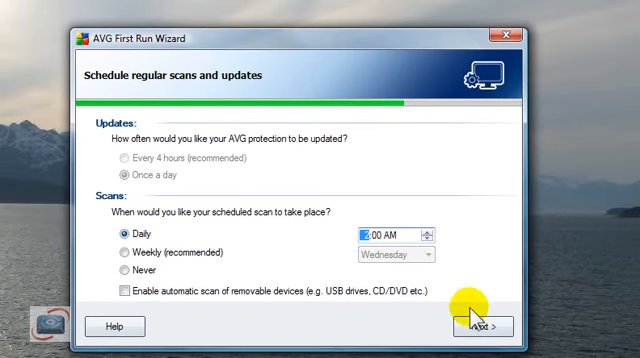
{"action": "left_click", "coordinate": [478, 326]}
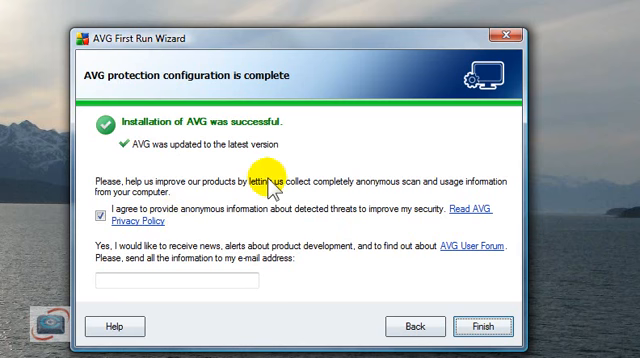
{"action": "mouse_move", "coordinate": [268, 188]}
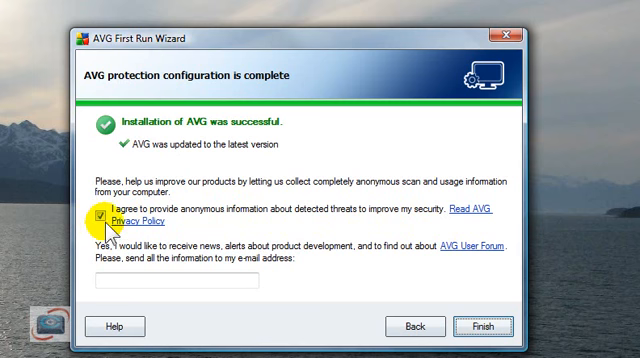
- Turn off 'I agree to provide anonymous information about detected threats'
{"action": "left_click", "coordinate": [102, 216]}
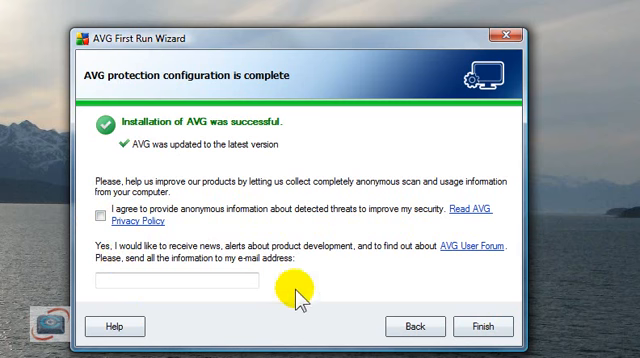
{"action": "mouse_move", "coordinate": [484, 328]}
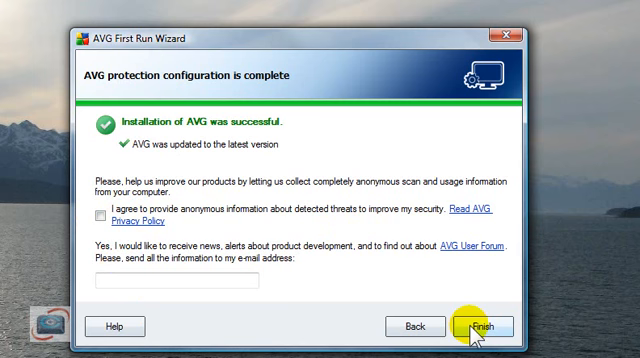
- Finish the wizard deferring optimization to the first scheduled scan, then delete the installer from the desktop
{"action": "left_click", "coordinate": [488, 326]}
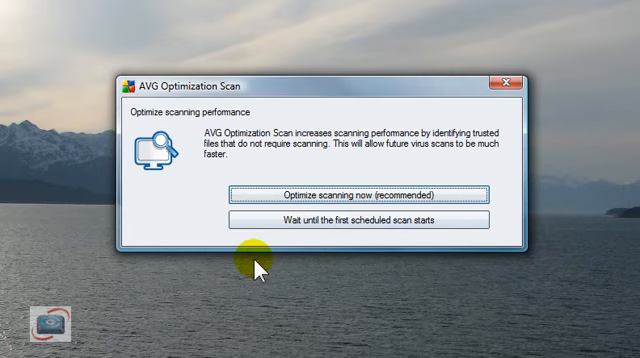
{"action": "mouse_move", "coordinate": [348, 222]}
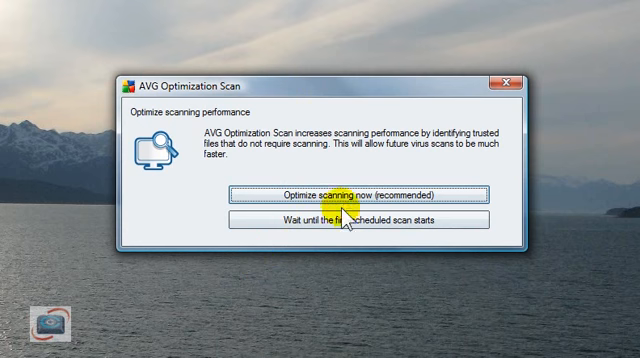
{"action": "mouse_move", "coordinate": [320, 194]}
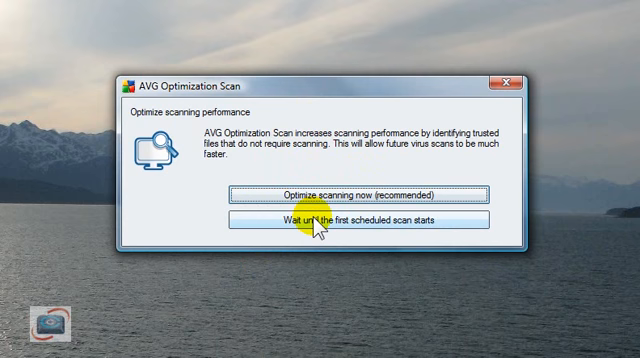
{"action": "left_click", "coordinate": [358, 220]}
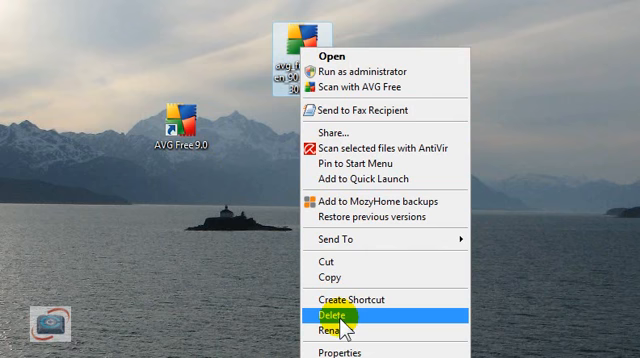
{"action": "left_click", "coordinate": [336, 316]}
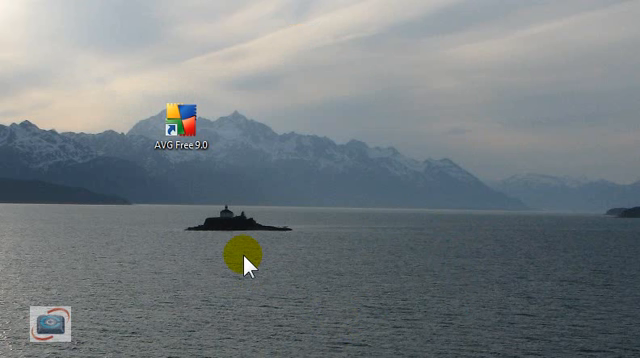